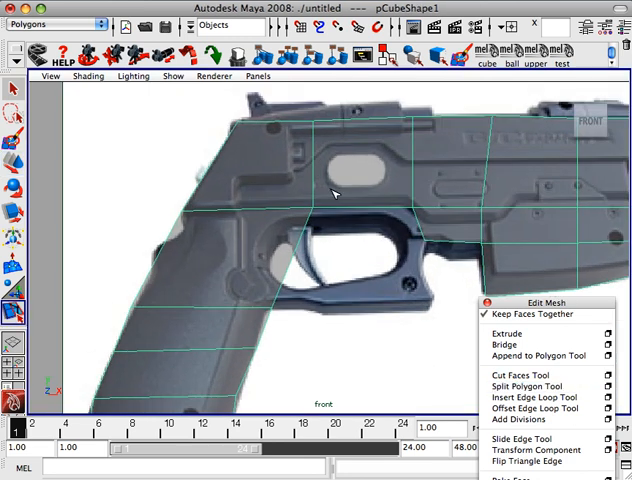
{"action": "mouse_move", "coordinate": [352, 218]}
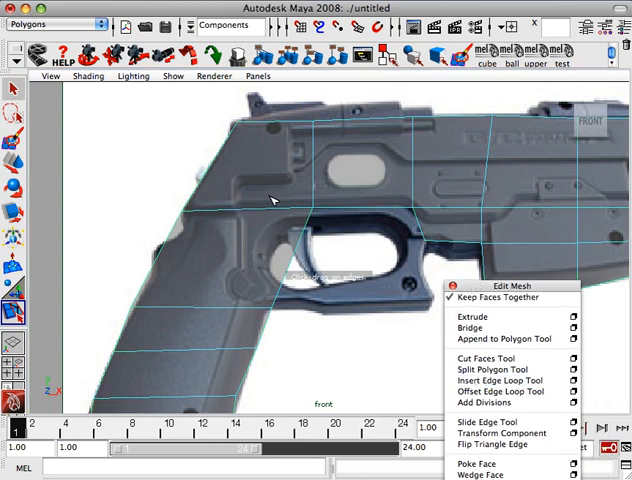
{"action": "mouse_move", "coordinate": [210, 180]}
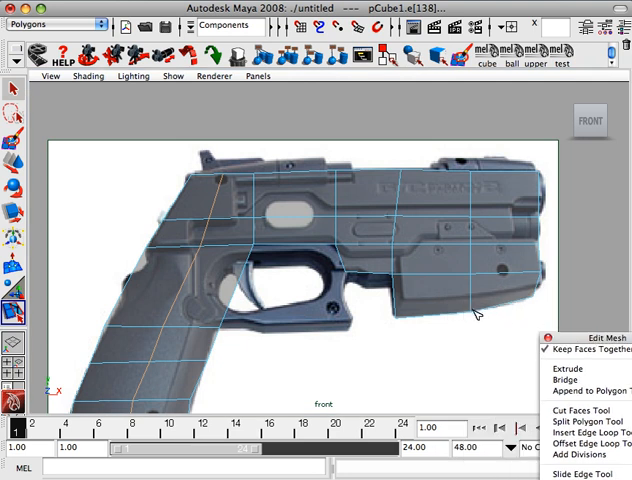
{"action": "mouse_move", "coordinate": [452, 218]}
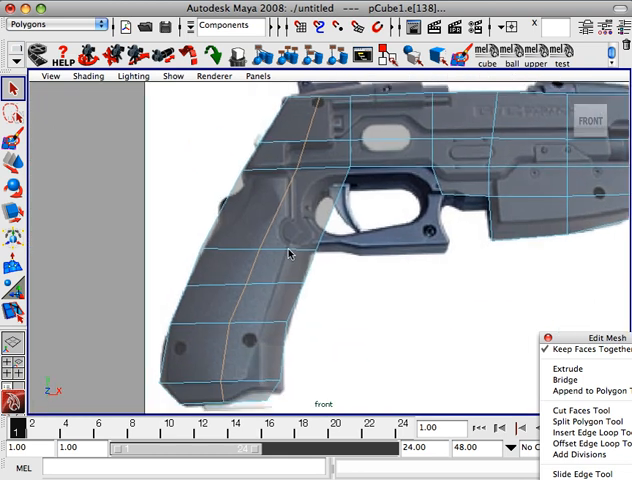
Step: In vertex mode, drag grip vertices, including the bottom one, onto the reference outline
{"action": "right_click", "coordinate": [290, 253]}
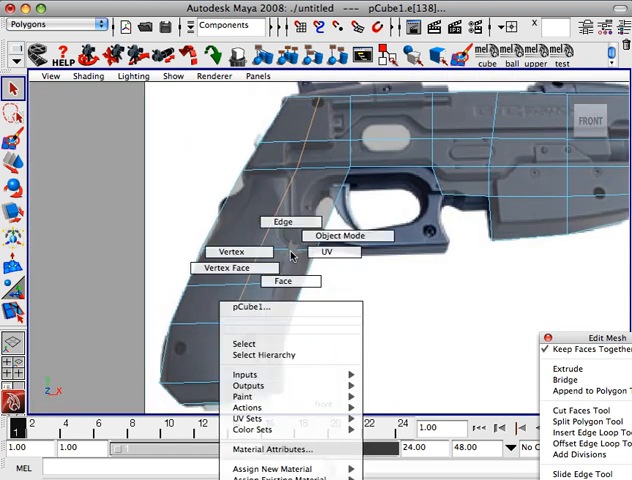
{"action": "left_click", "coordinate": [235, 251]}
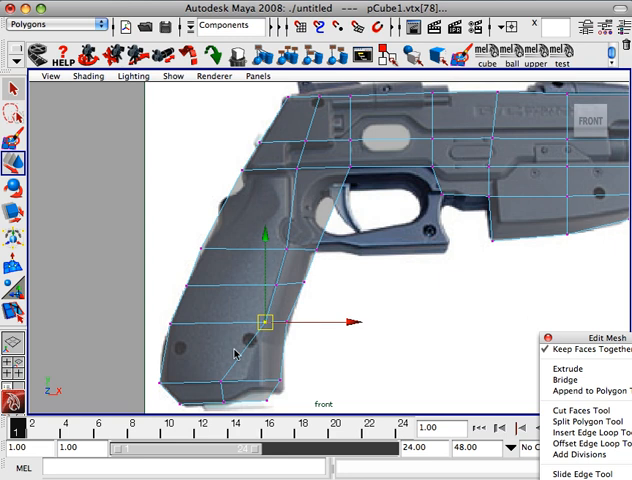
{"action": "left_click_drag", "start_coordinate": [266, 320], "coordinate": [220, 382]}
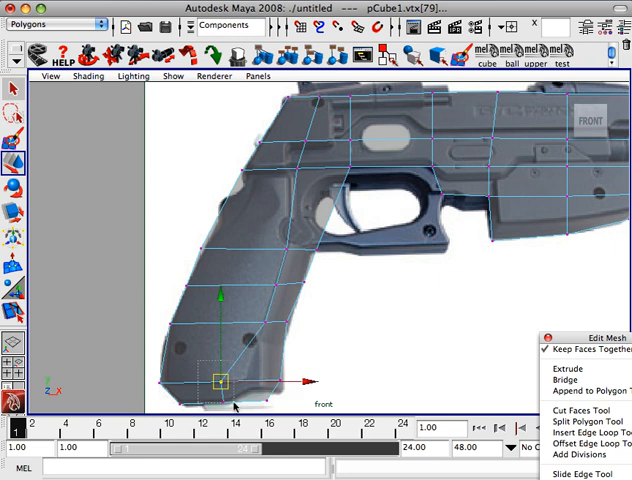
{"action": "left_click_drag", "start_coordinate": [225, 382], "coordinate": [265, 392]}
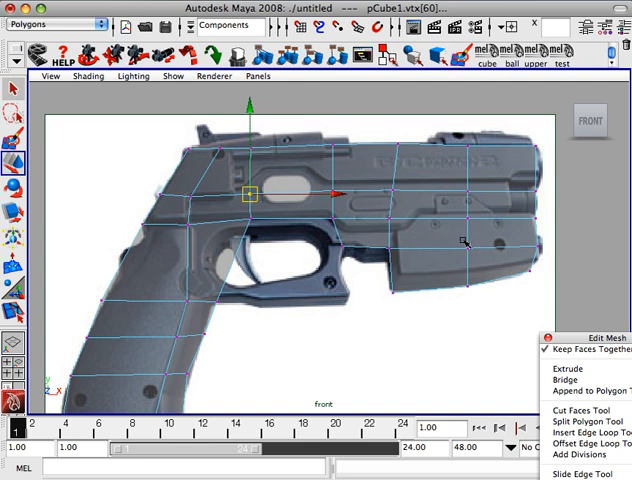
{"action": "mouse_move", "coordinate": [383, 210]}
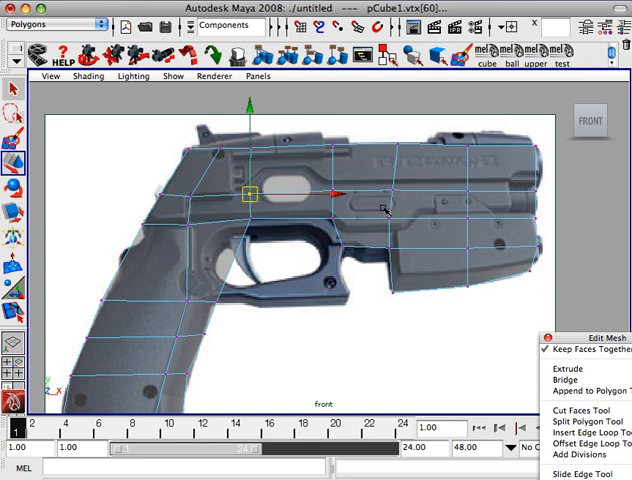
{"action": "mouse_move", "coordinate": [485, 225]}
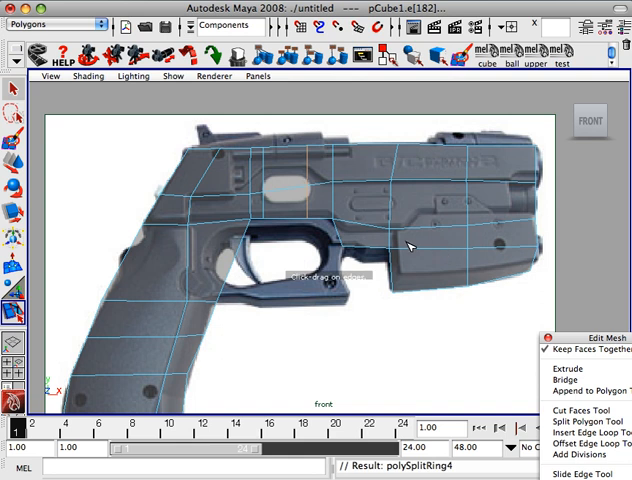
{"action": "mouse_move", "coordinate": [425, 230]}
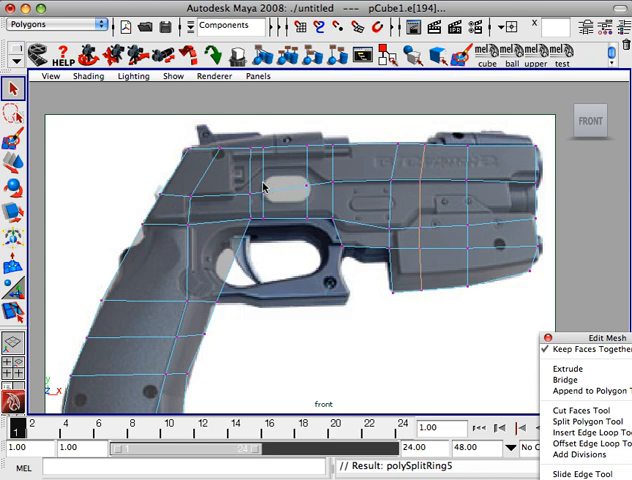
Step: Move slide vertices to trace the ejection port's angled outline and align with the reference
{"action": "left_click", "coordinate": [265, 192]}
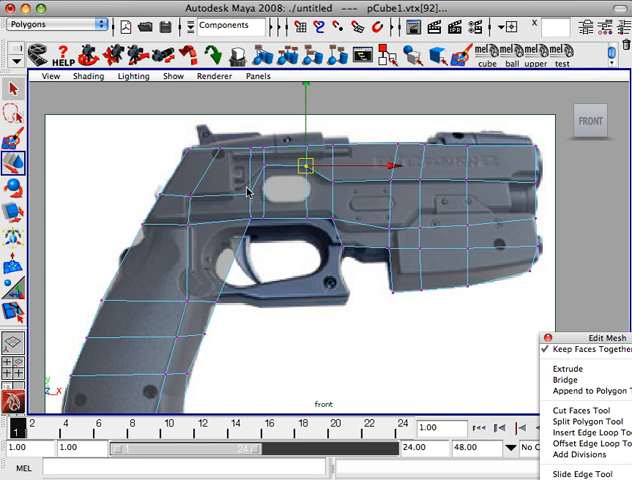
{"action": "left_click_drag", "start_coordinate": [305, 167], "coordinate": [240, 190]}
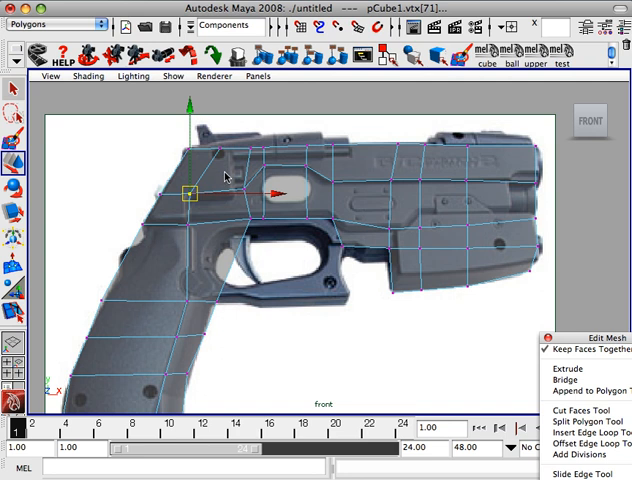
{"action": "left_click_drag", "start_coordinate": [188, 192], "coordinate": [232, 192]}
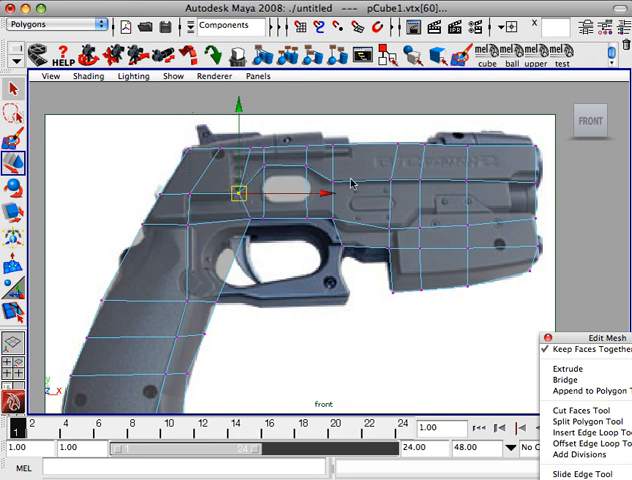
{"action": "mouse_move", "coordinate": [461, 232]}
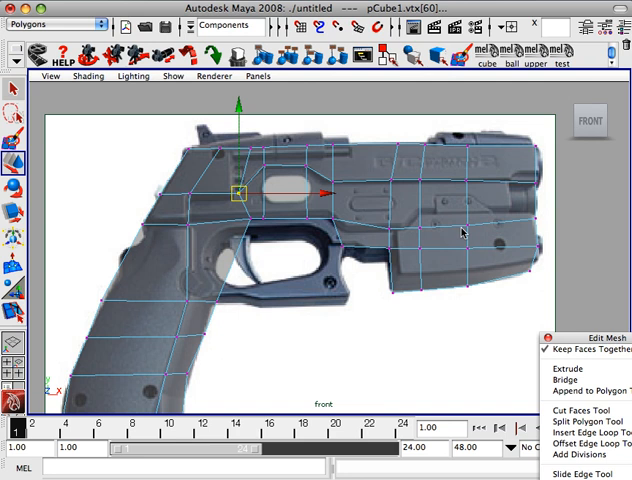
{"action": "left_click_drag", "start_coordinate": [240, 193], "coordinate": [418, 213]}
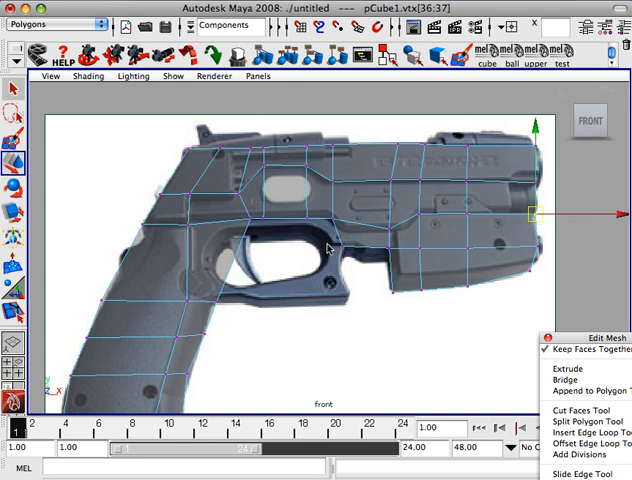
Step: Marquee-select the pistol mesh's faces in face mode and extrude them outward
{"action": "right_click", "coordinate": [330, 248]}
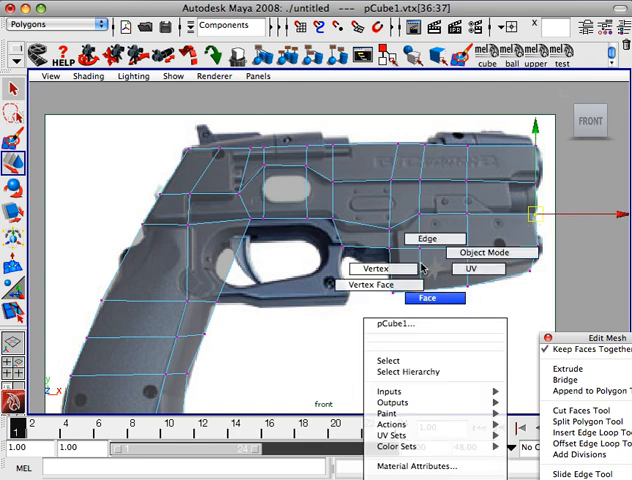
{"action": "left_click", "coordinate": [427, 299]}
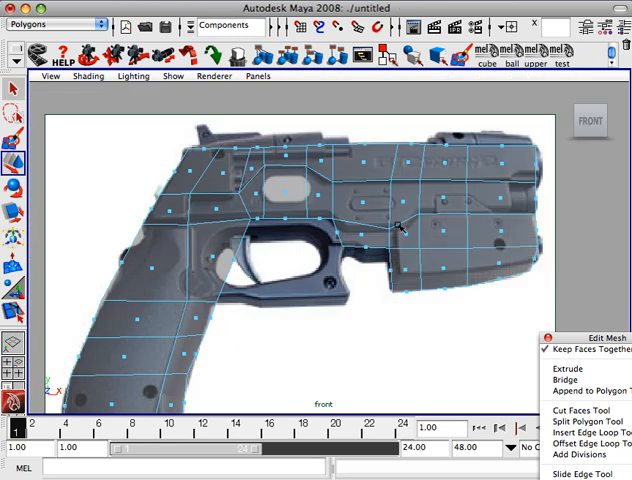
{"action": "left_click_drag", "start_coordinate": [398, 225], "coordinate": [508, 278]}
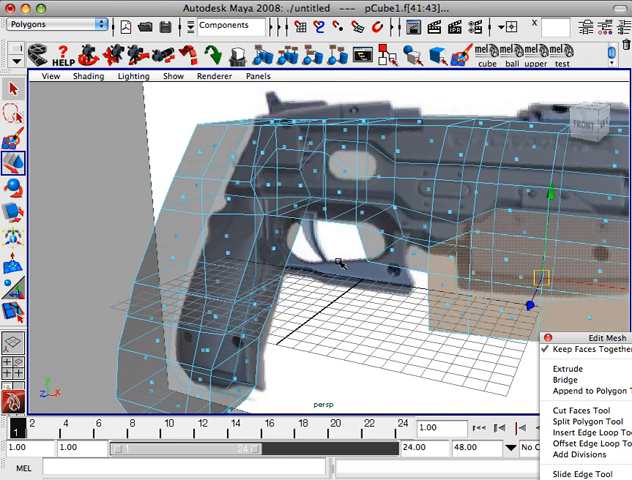
{"action": "left_click", "coordinate": [570, 351]}
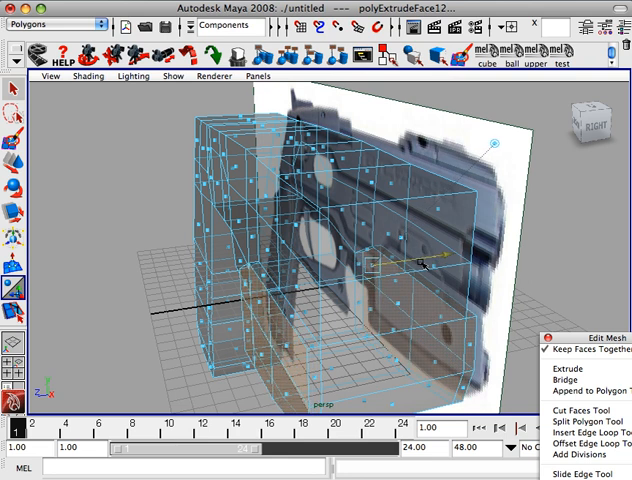
Step: Return to the front view and select the faces of the lower front block
{"action": "key", "text": "space"}
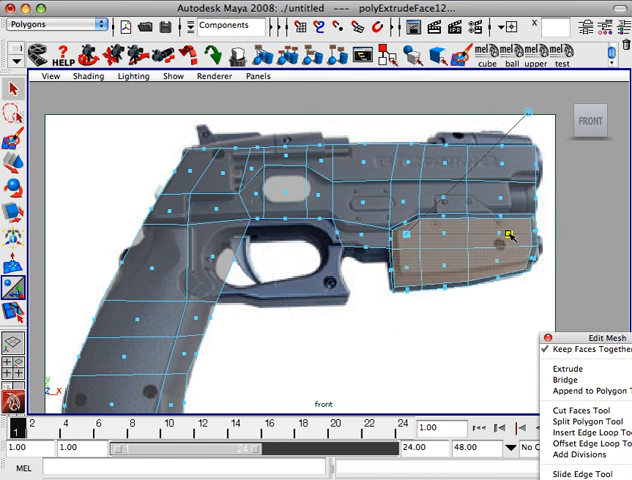
{"action": "left_click", "coordinate": [581, 368]}
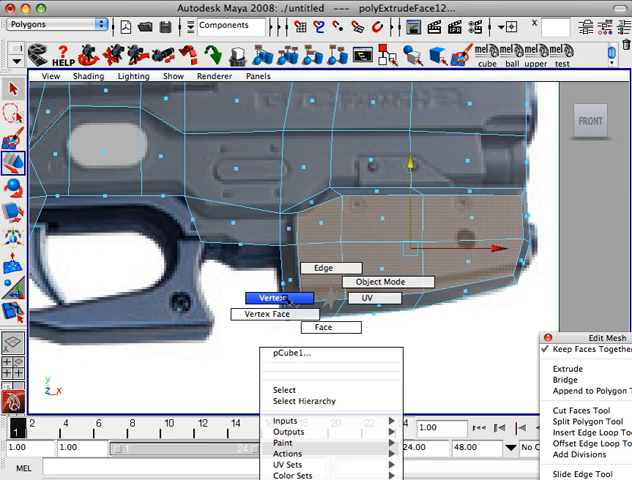
{"action": "left_click", "coordinate": [286, 297]}
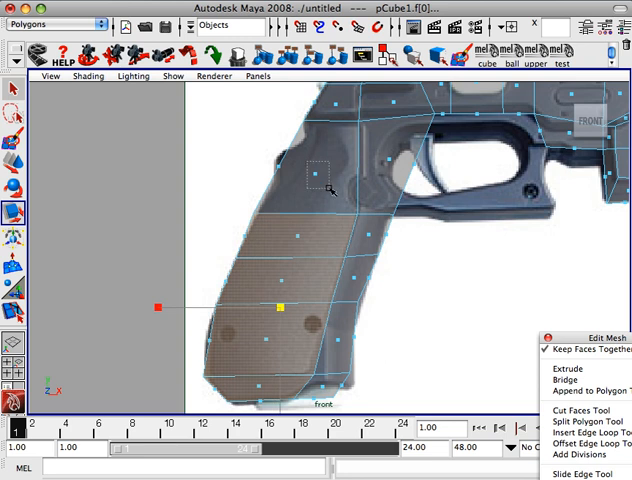
Step: Select the strip of faces along the slide in the front view
{"action": "left_click", "coordinate": [569, 364]}
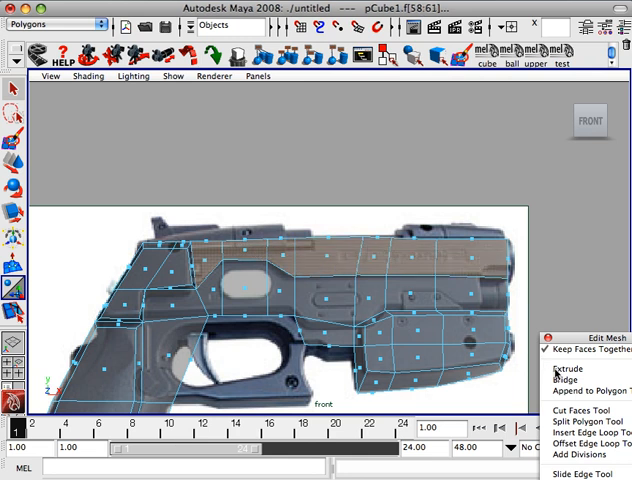
Step: Extrude the selected slide faces to give the upper section depth
{"action": "left_click", "coordinate": [576, 369]}
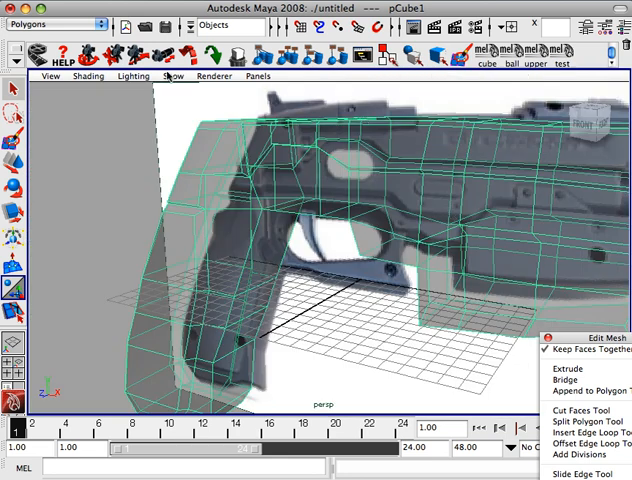
Step: Shade the mesh as a solid, then extrude the single face at the slide's front
{"action": "left_click", "coordinate": [88, 75]}
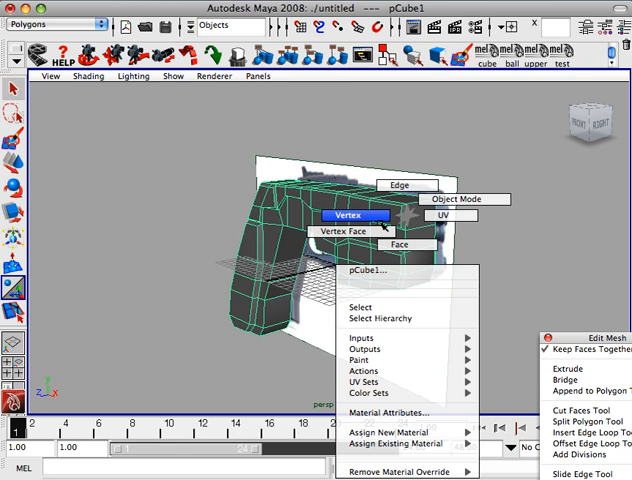
{"action": "left_click", "coordinate": [407, 244]}
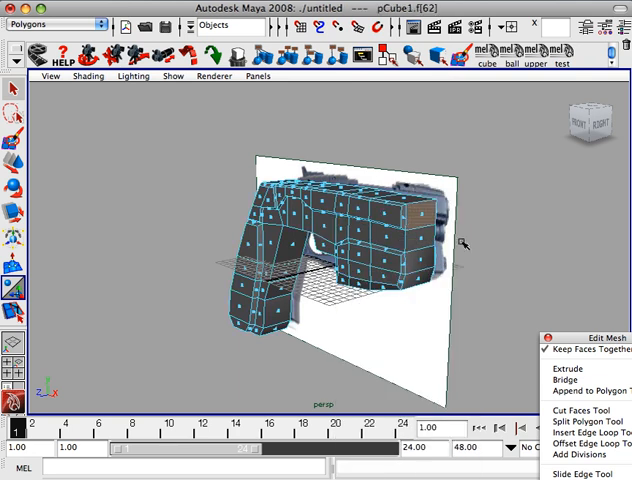
{"action": "left_click", "coordinate": [568, 368]}
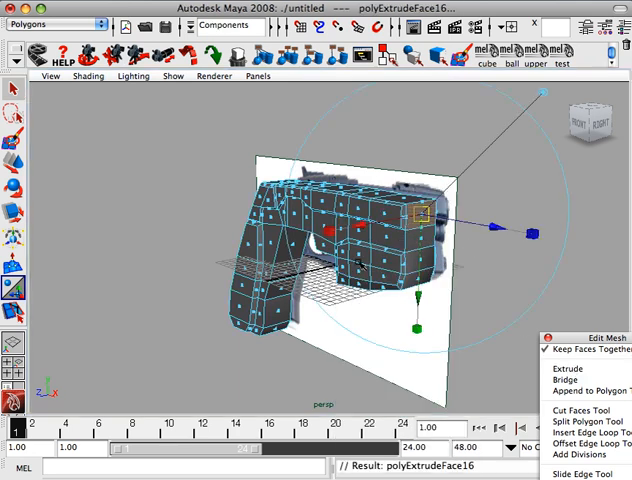